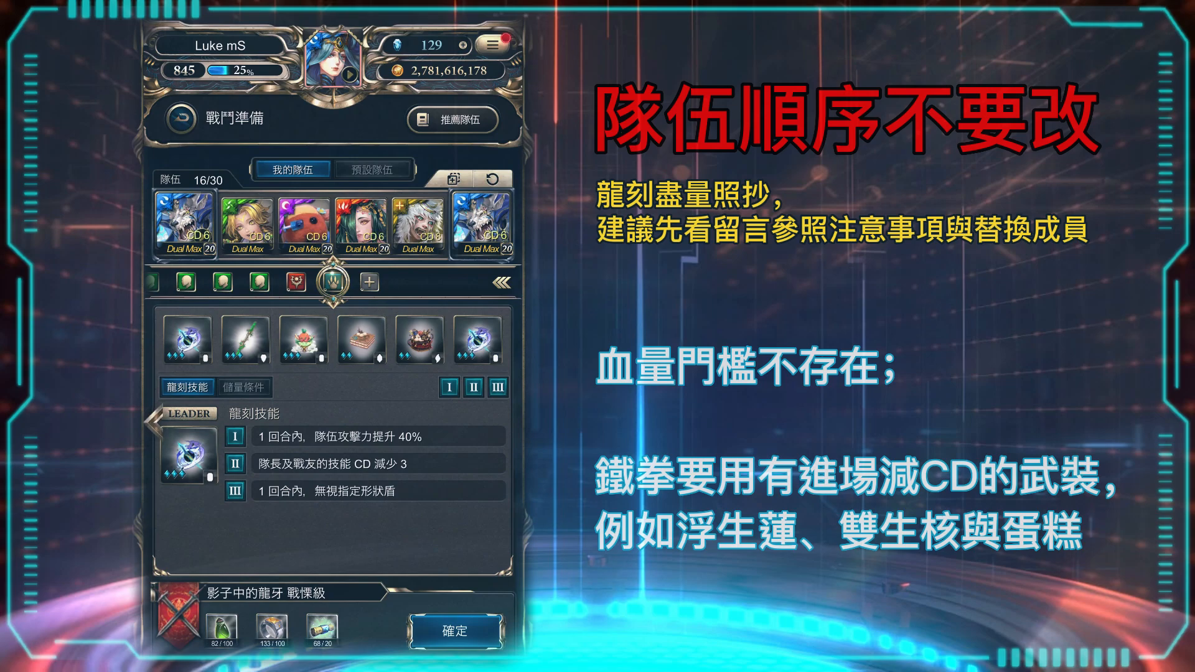
Confirm the team on the preparation screen to enter the battle stage
click(454, 630)
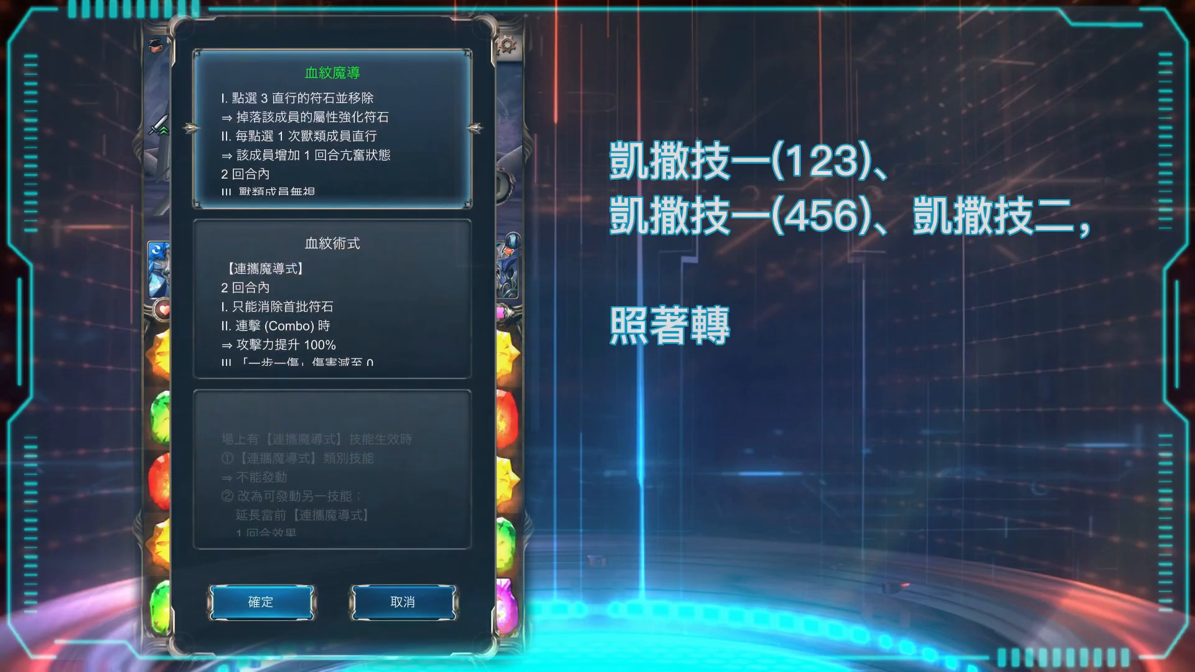
Fire Caesar's 血紋魔導 skill
click(260, 602)
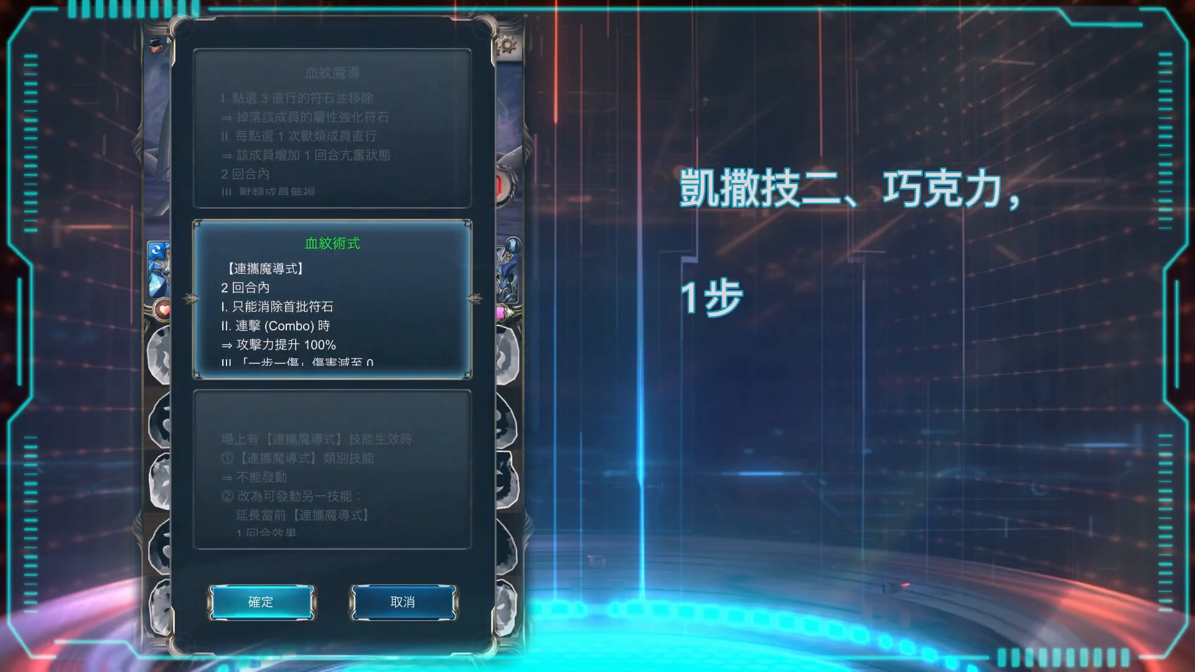
Fire Caesar's 血紋術式, then fire 血紋魔導 again on columns 1–3
click(261, 602)
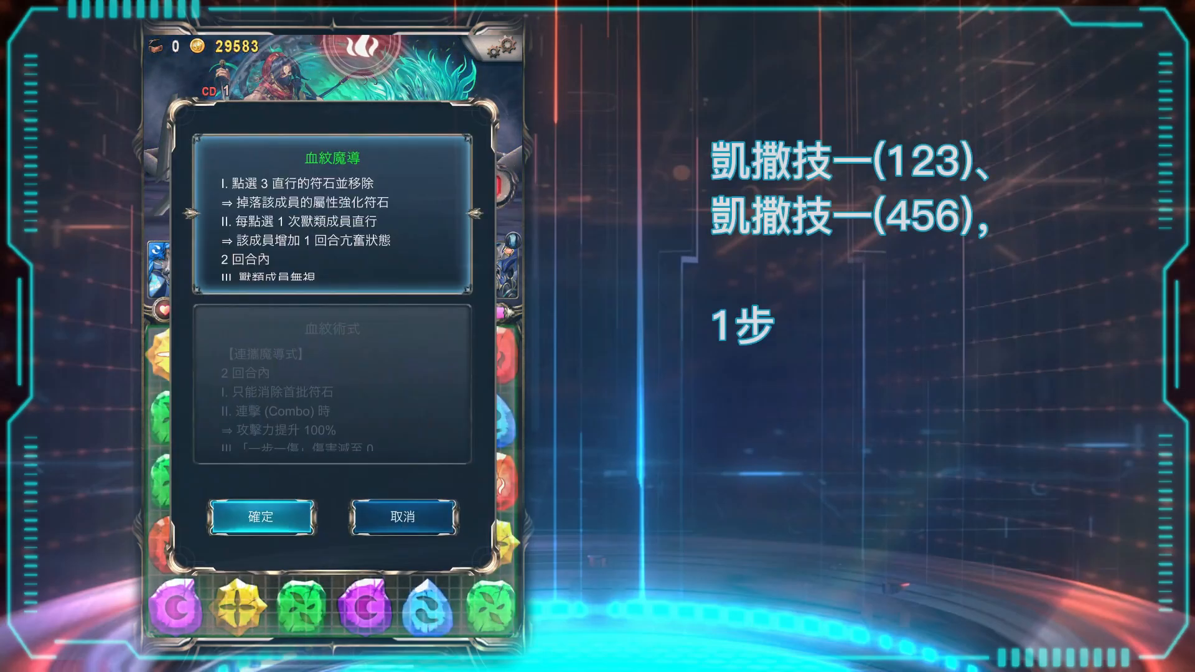
click(260, 516)
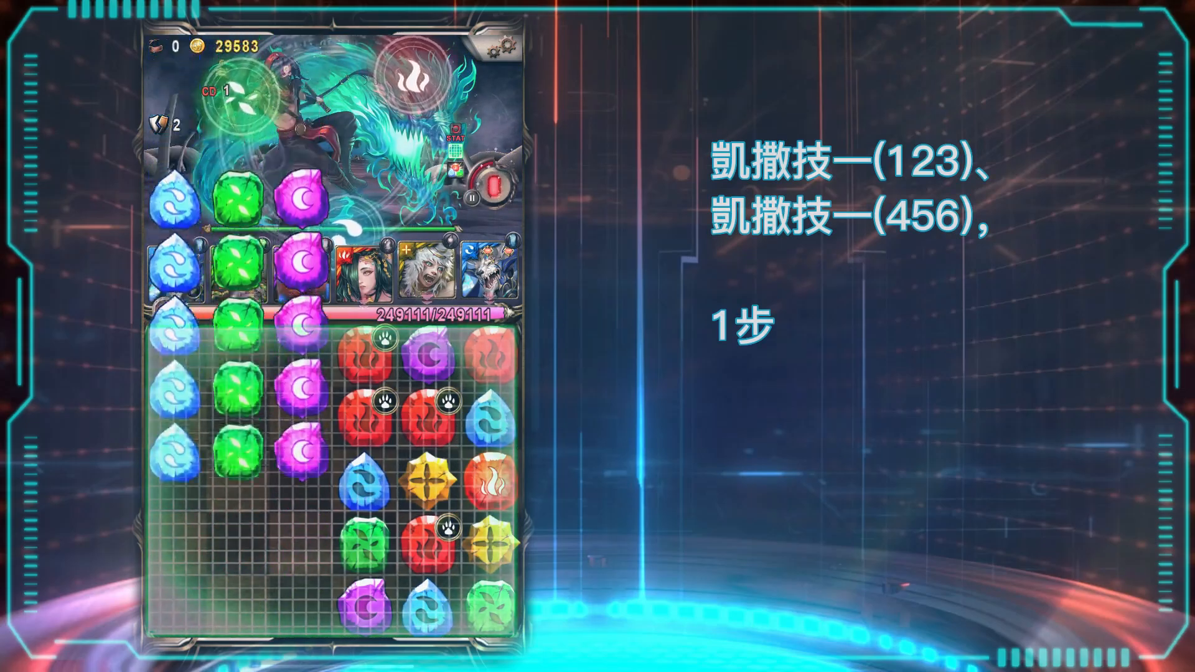